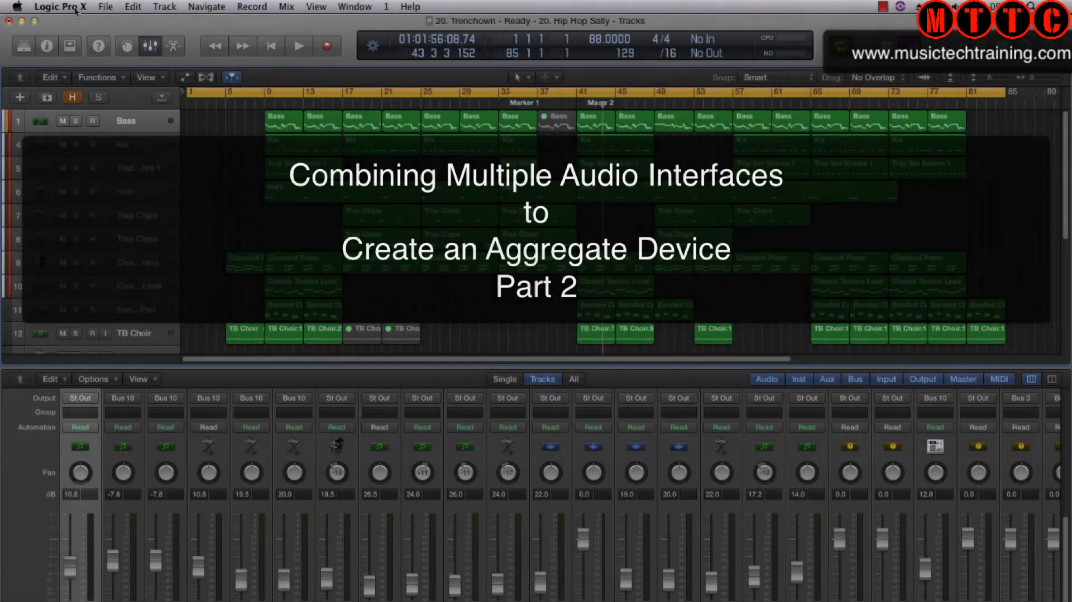
# Choose MOTU 828 as the output device in Preferences > Audio > Devices
pyautogui.click(63, 7)
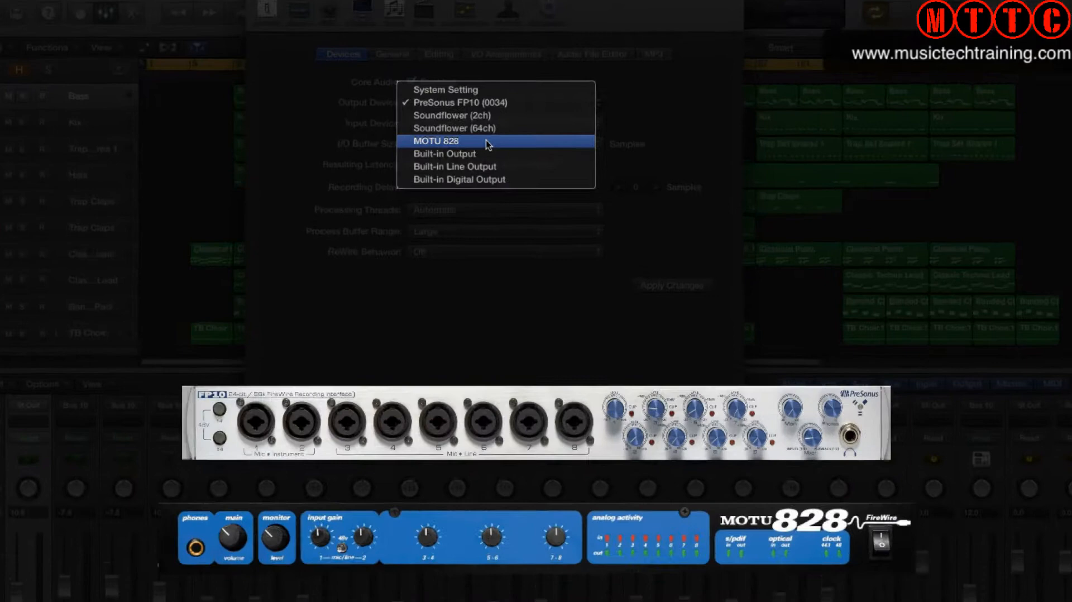
pyautogui.click(435, 141)
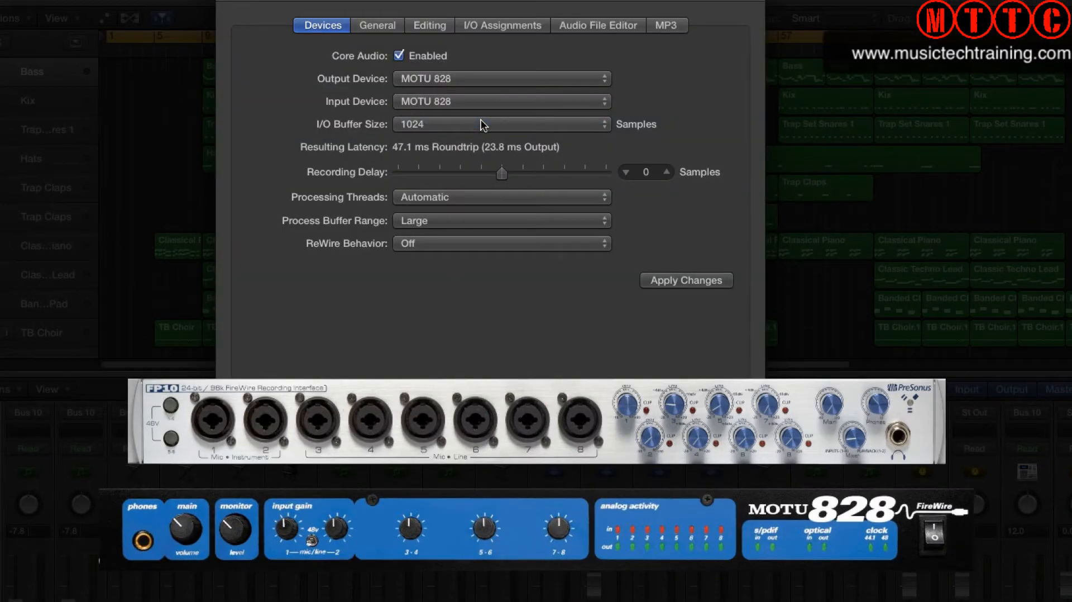
pyautogui.moveTo(481, 85)
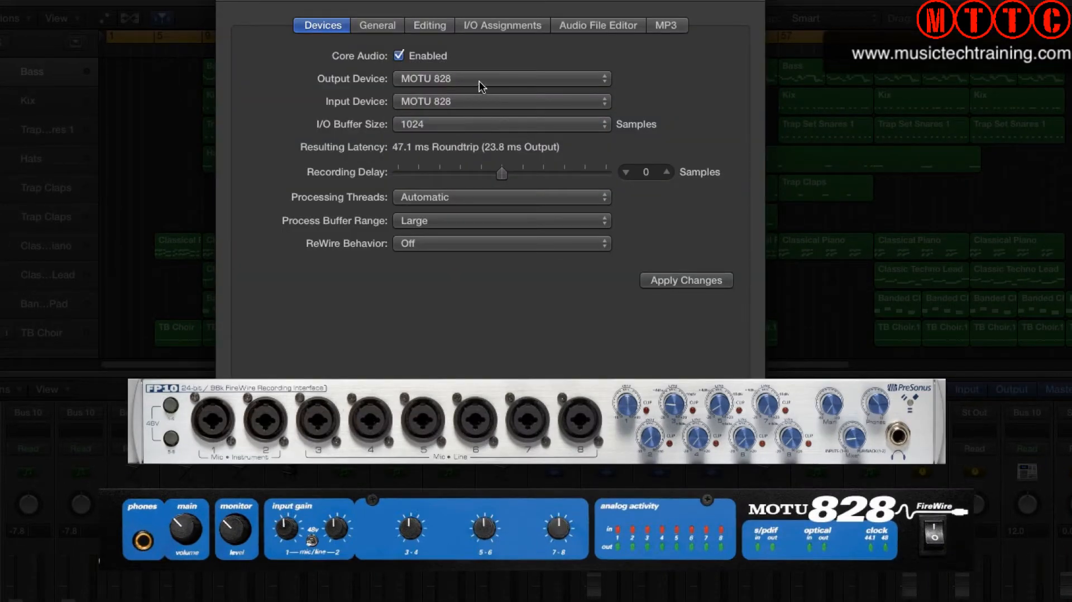
pyautogui.moveTo(472, 85)
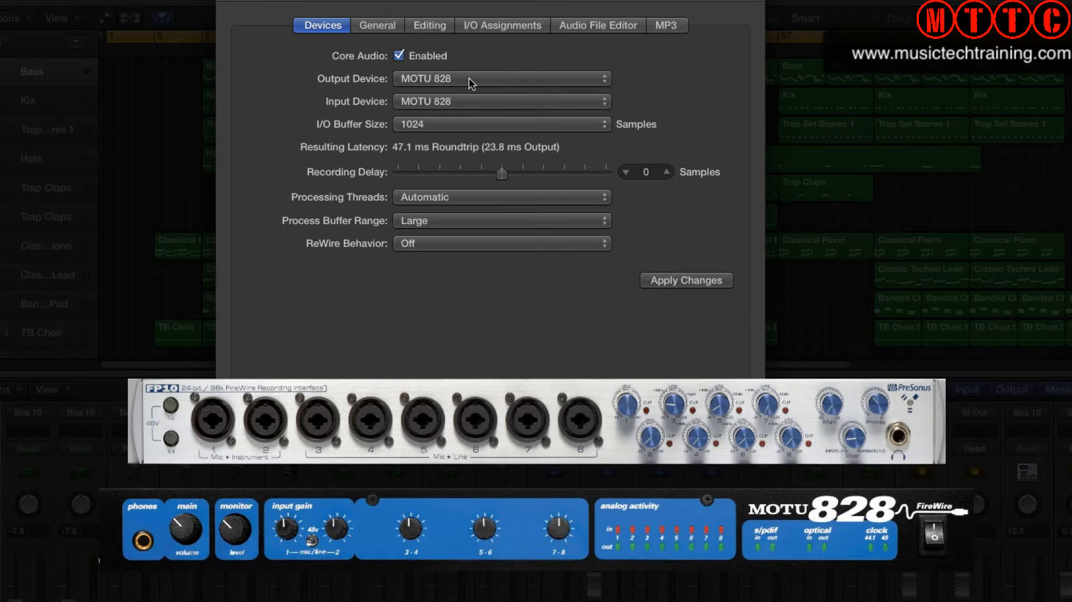
pyautogui.click(500, 78)
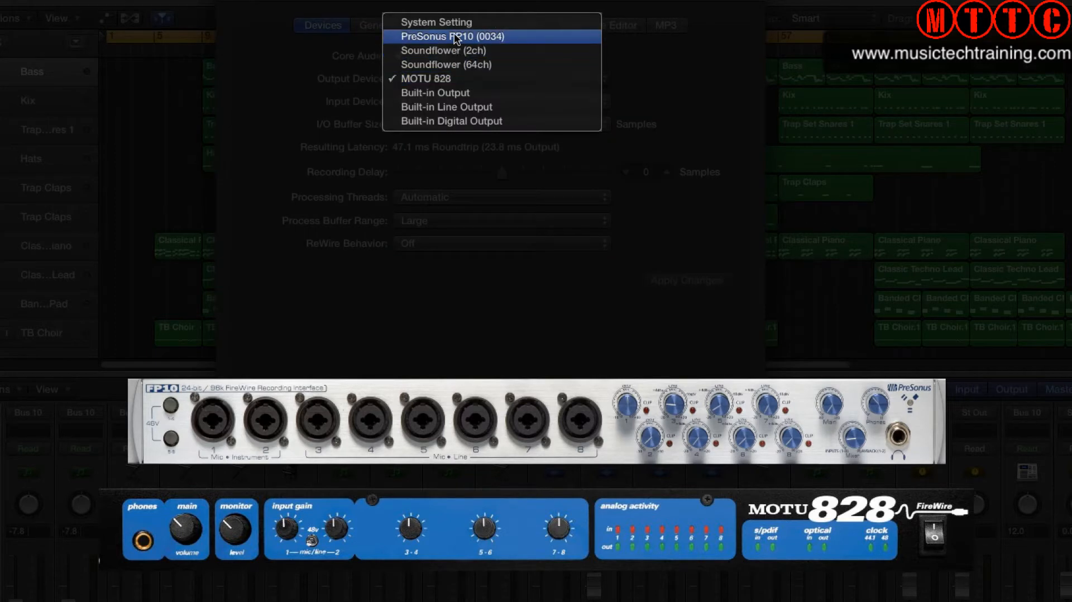
pyautogui.click(442, 36)
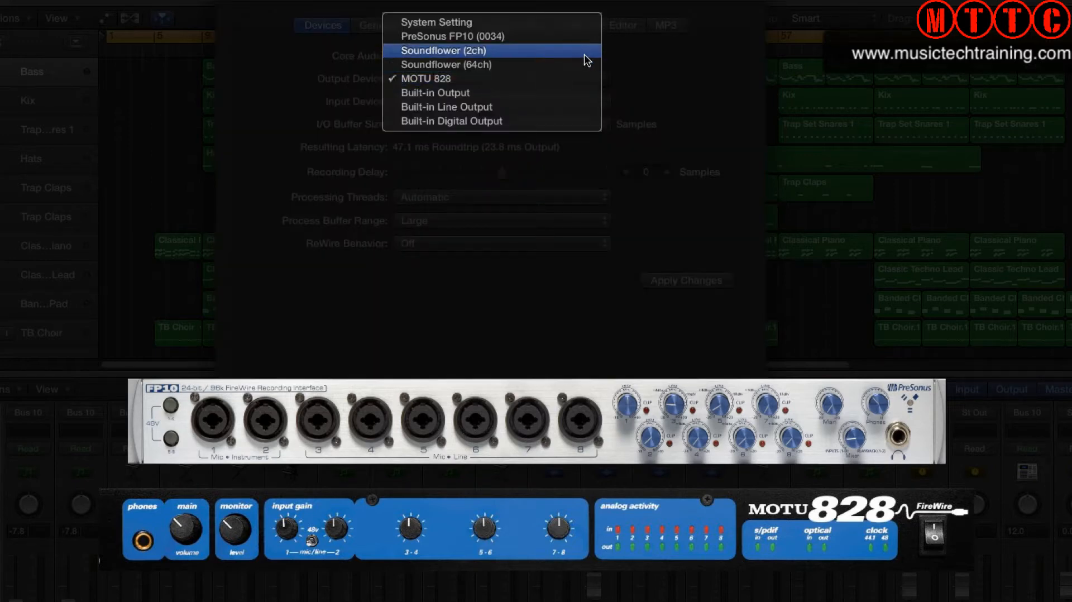
pyautogui.moveTo(661, 59)
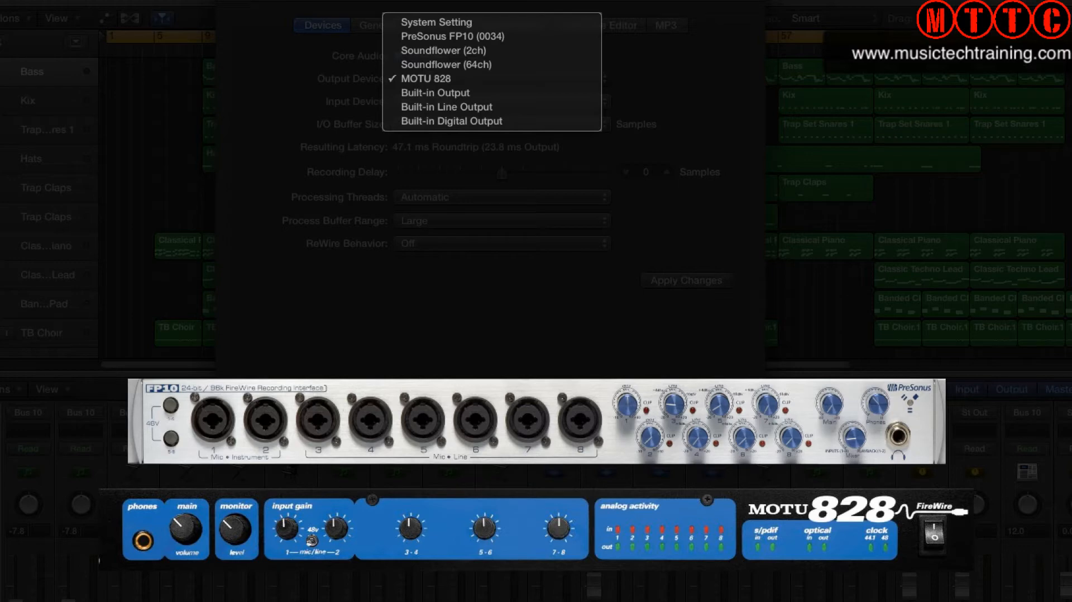
pyautogui.click(427, 78)
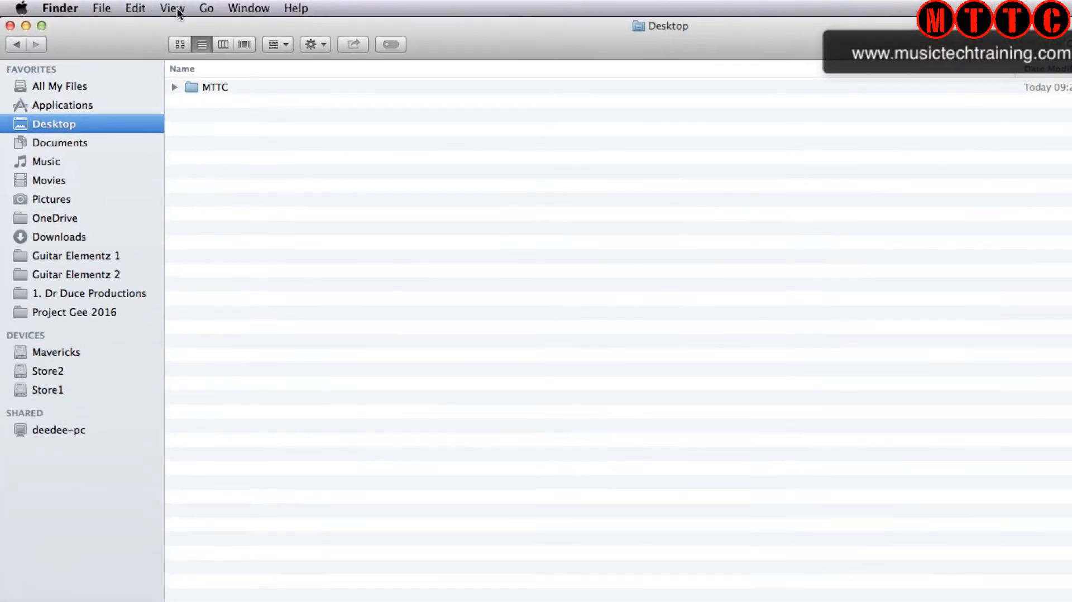
# Go to the Utilities folder in Finder and select Audio MIDI Setup
pyautogui.click(206, 7)
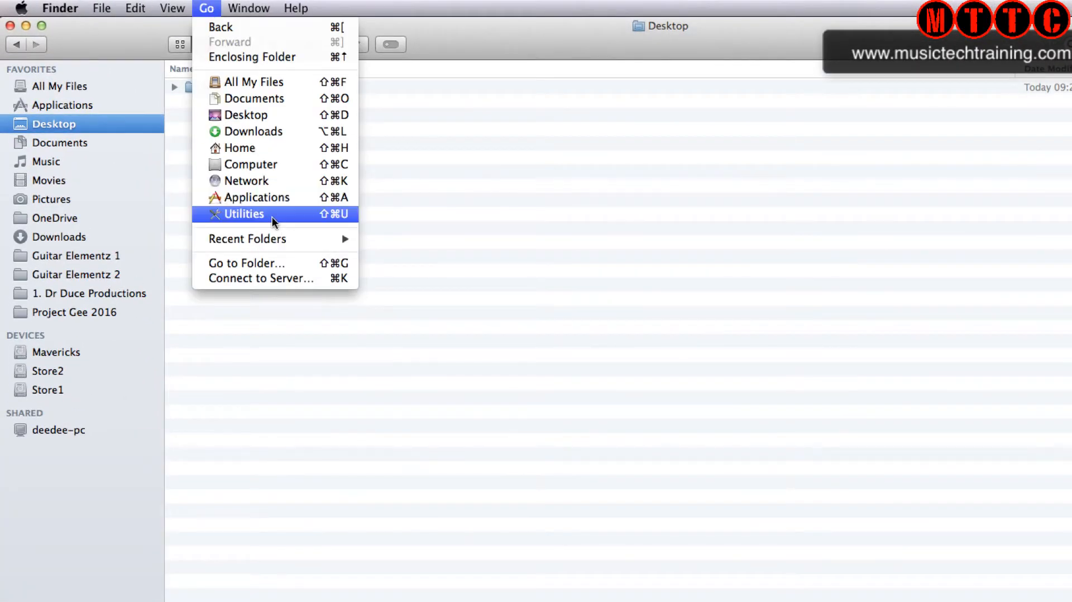
pyautogui.click(244, 213)
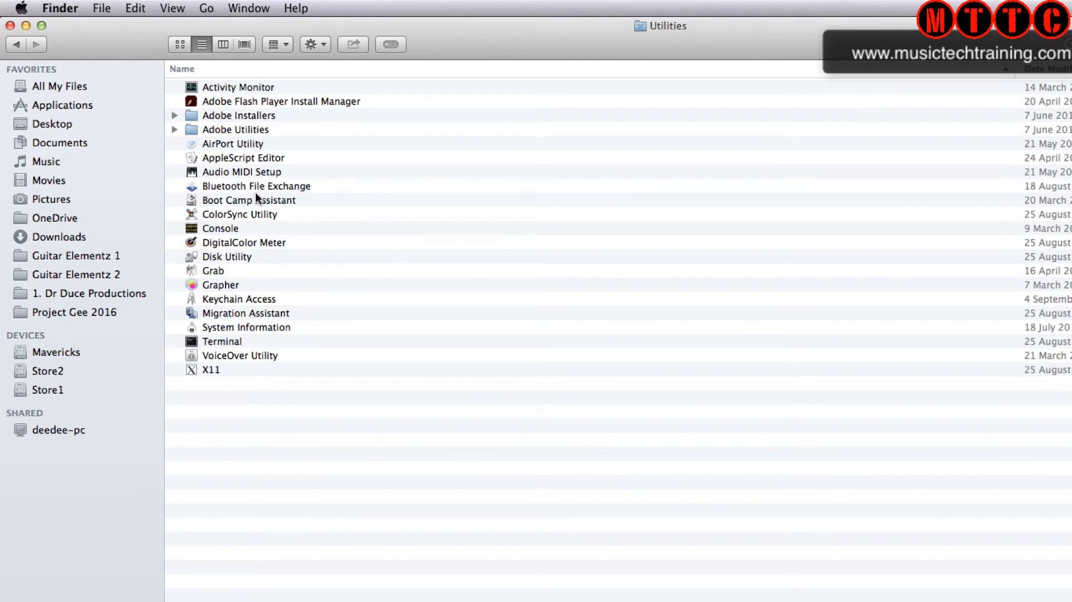
pyautogui.moveTo(246, 155)
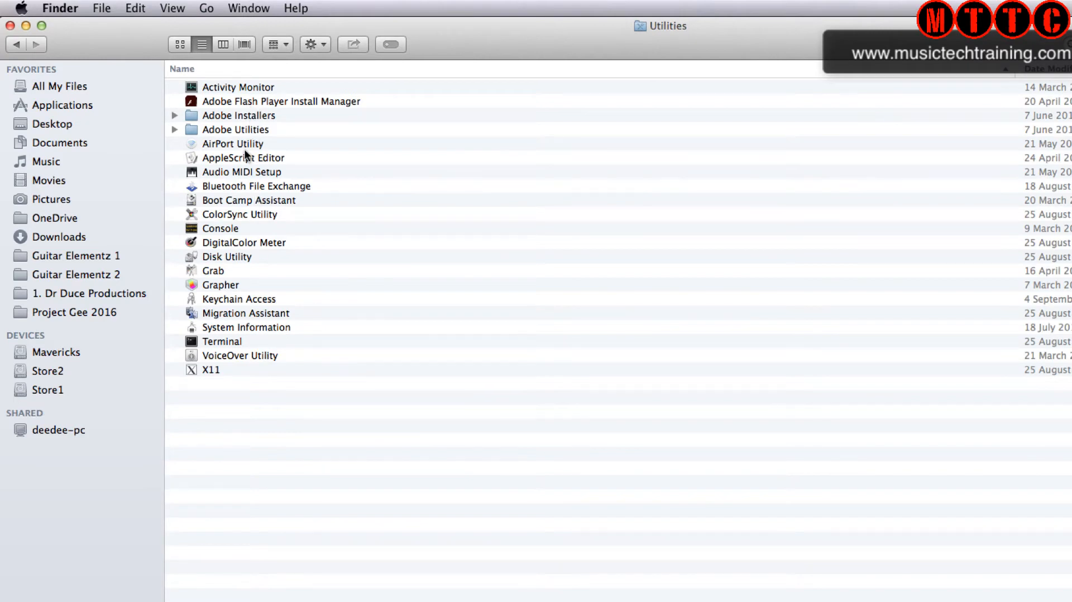
pyautogui.click(242, 171)
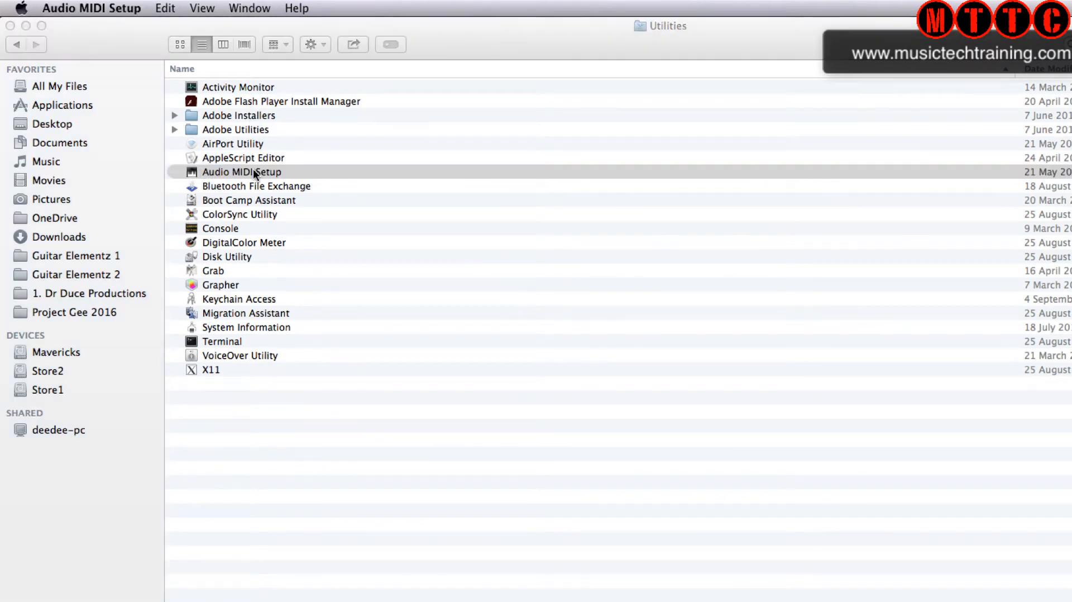
# Launch Audio MIDI Setup, create an Aggregate Device and tick Use for PreSonus FP10 (0034)
pyautogui.doubleClick(241, 171)
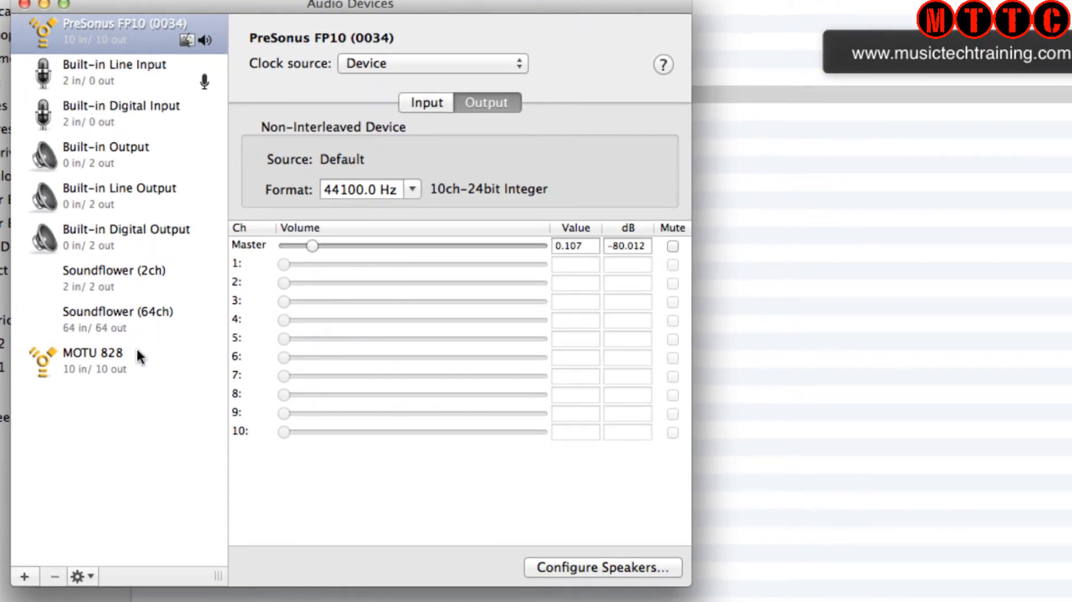
pyautogui.moveTo(134, 361)
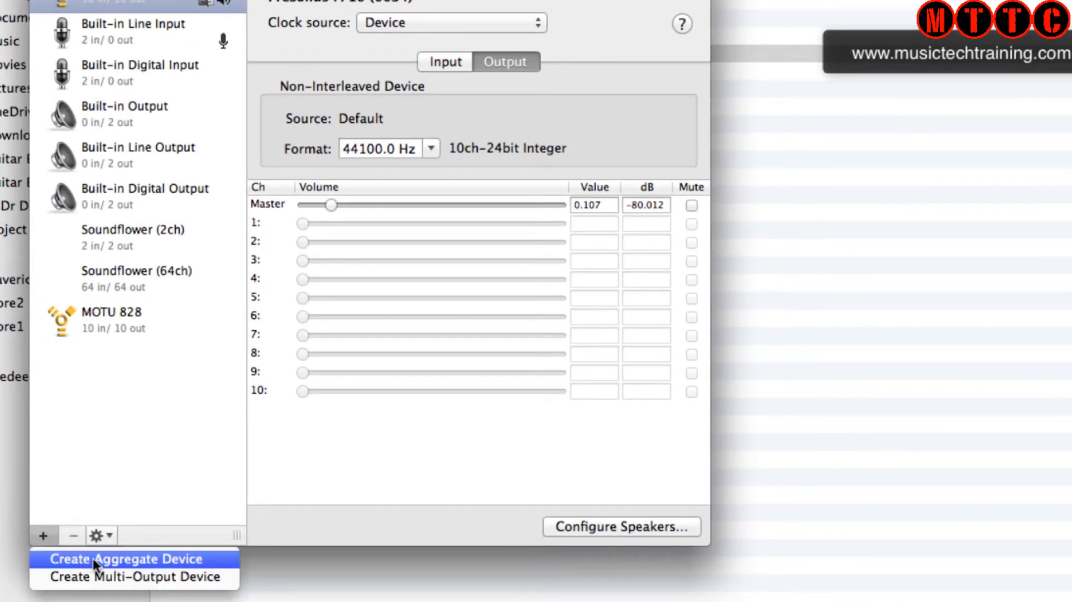
pyautogui.moveTo(212, 566)
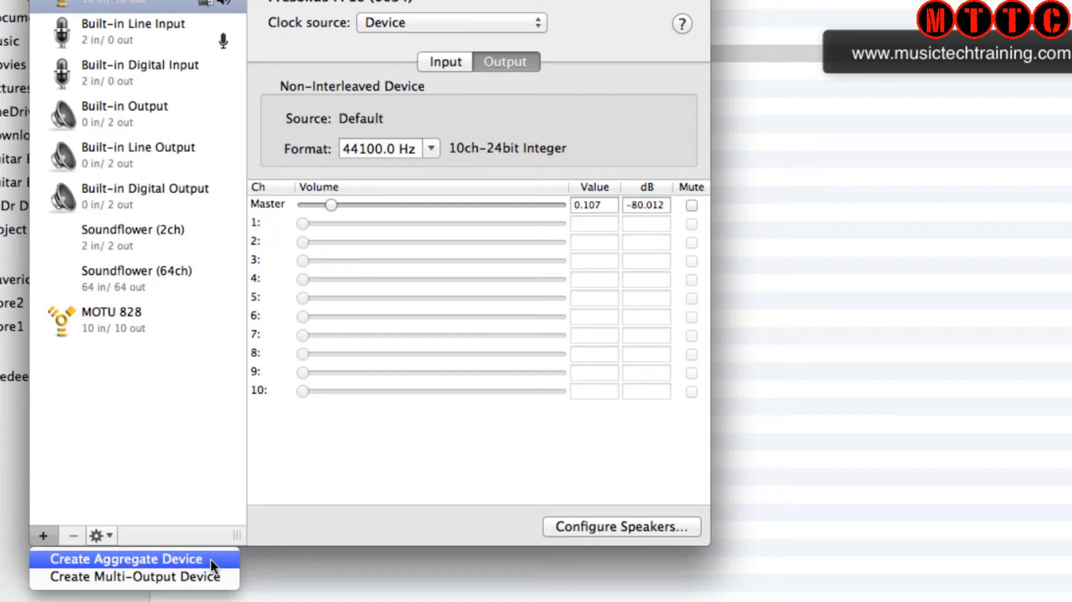
pyautogui.click(125, 558)
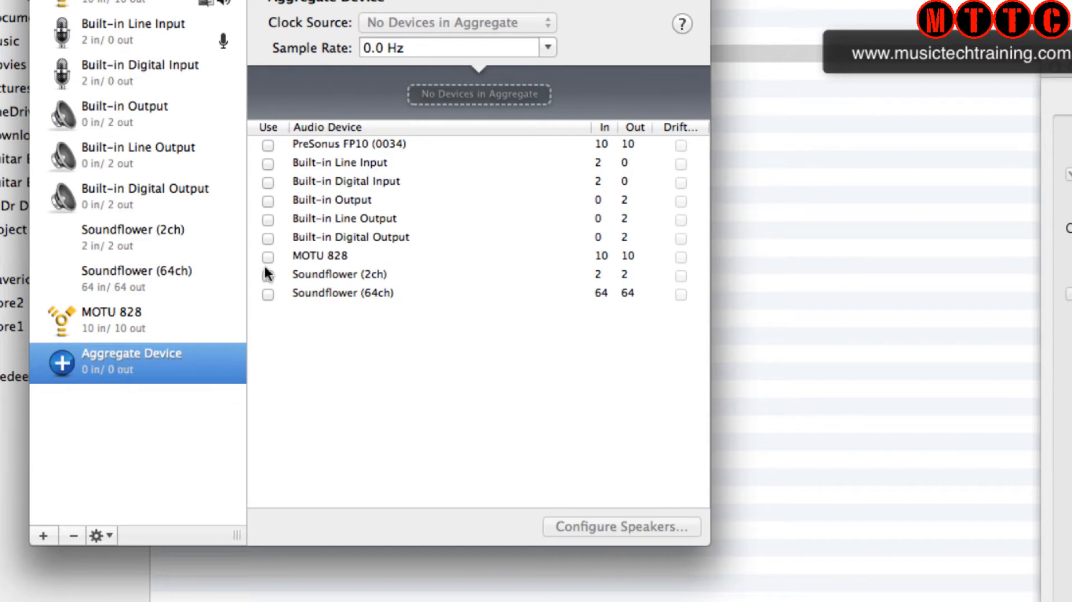
pyautogui.moveTo(268, 146)
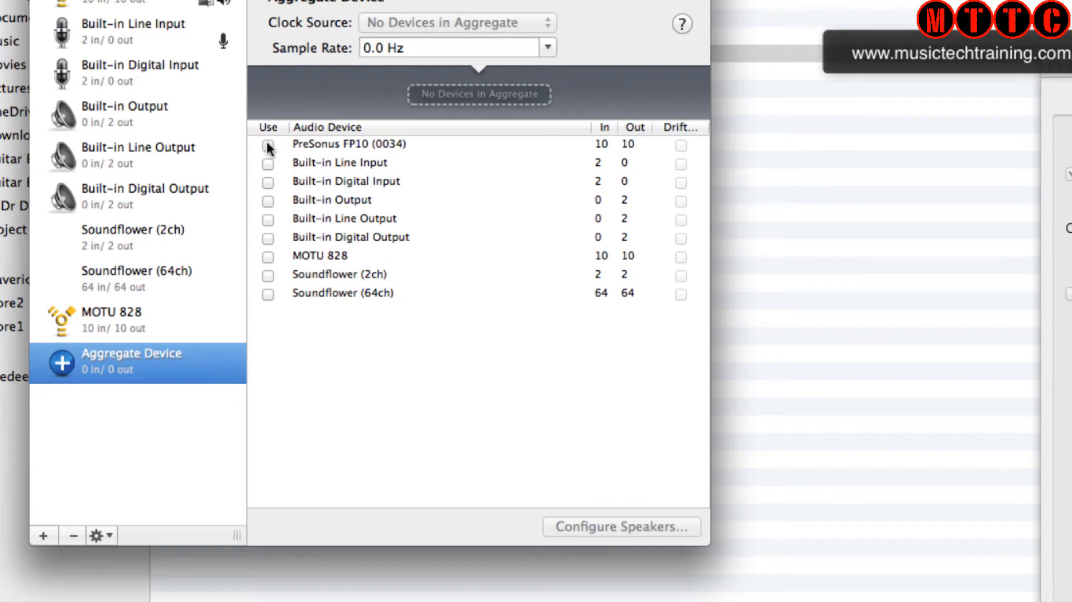
pyautogui.click(268, 144)
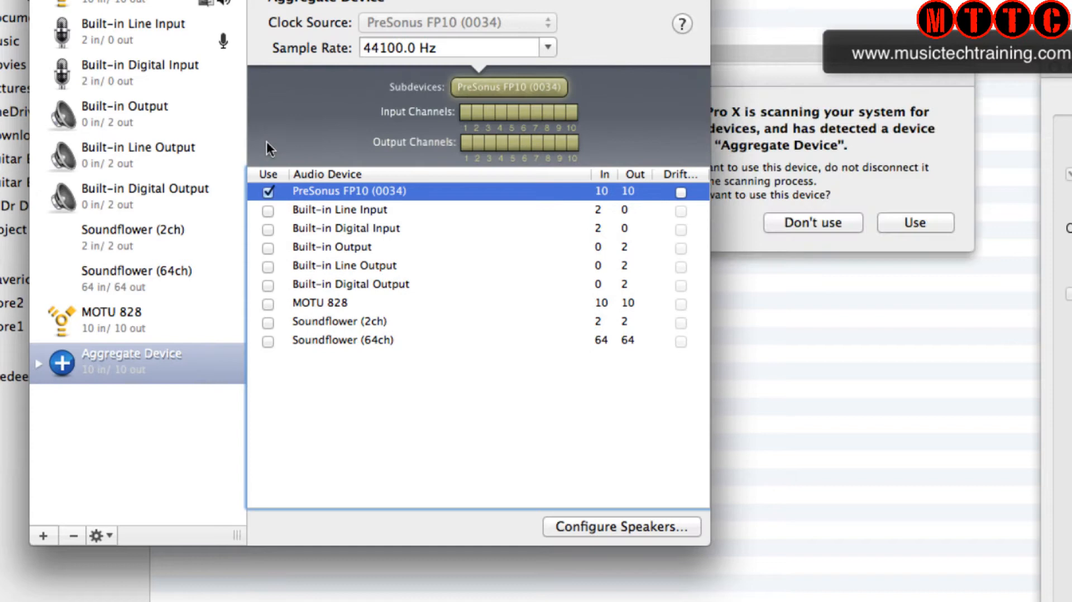
pyautogui.moveTo(471, 133)
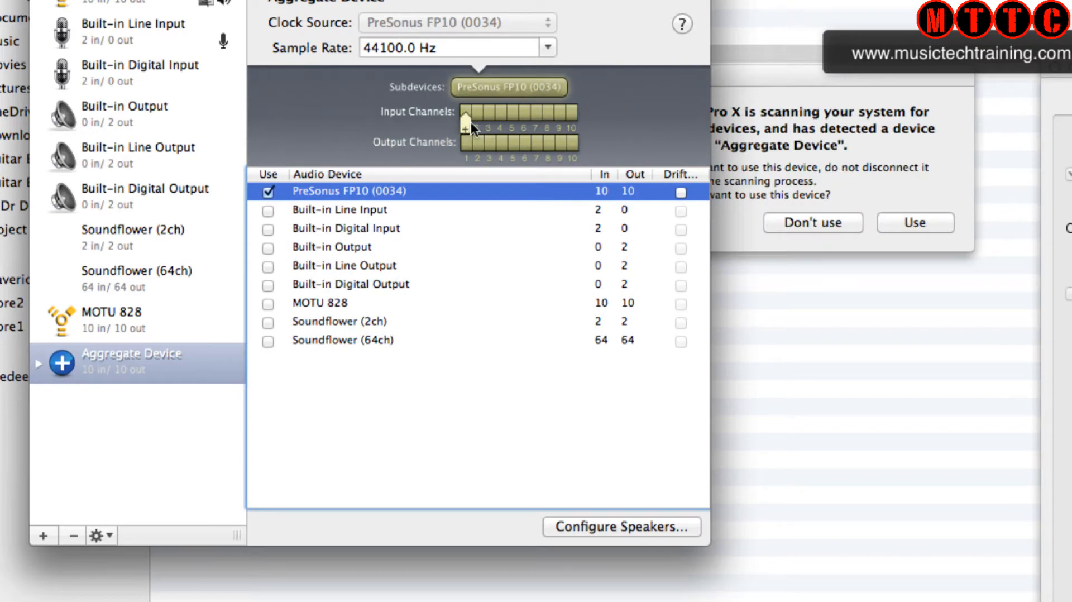
pyautogui.moveTo(492, 155)
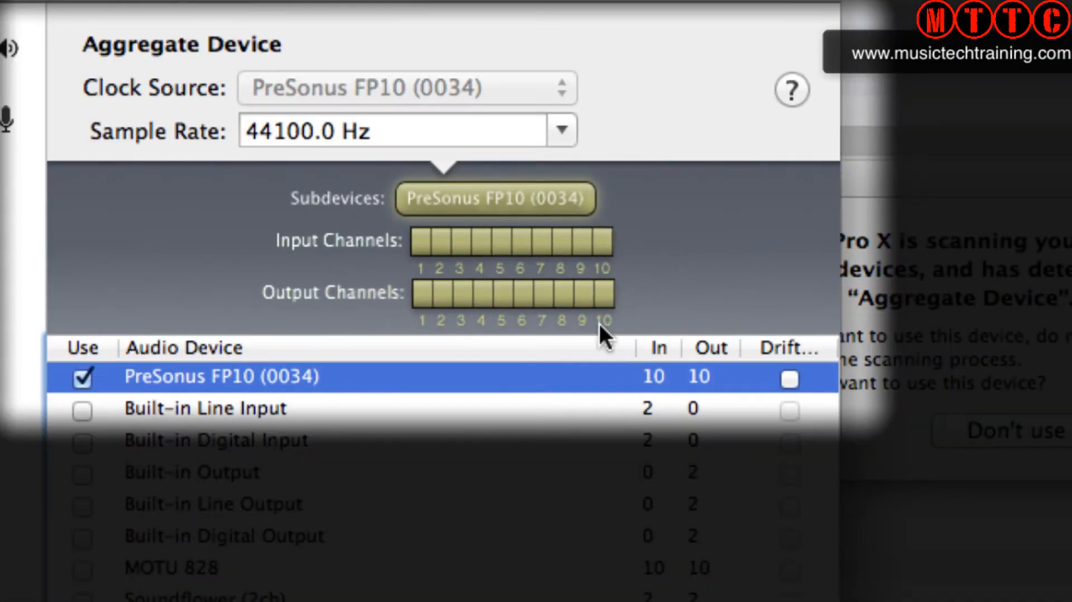
pyautogui.moveTo(246, 532)
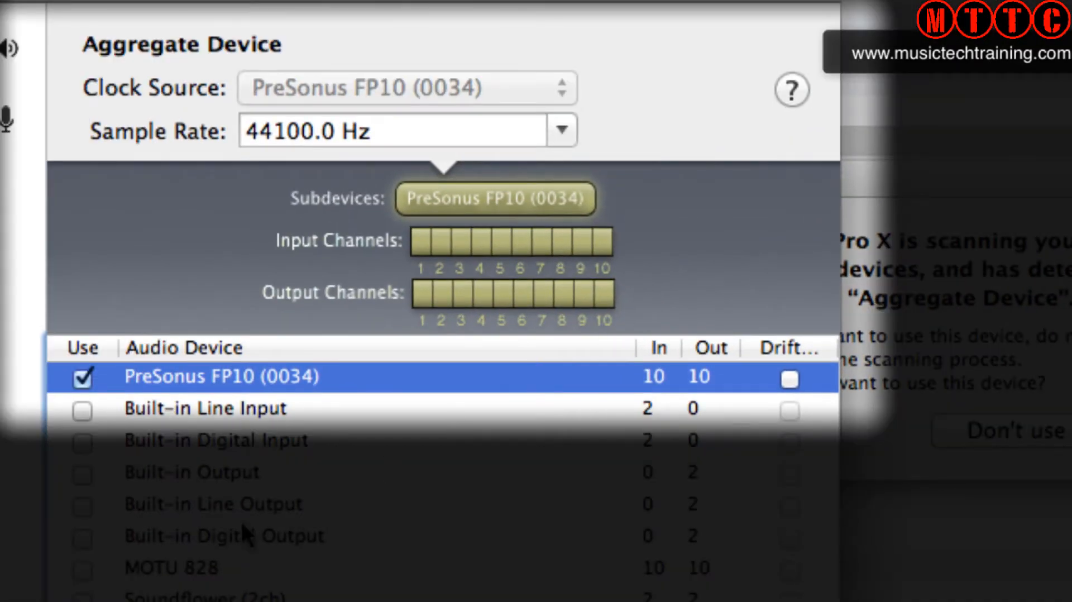
pyautogui.moveTo(198, 562)
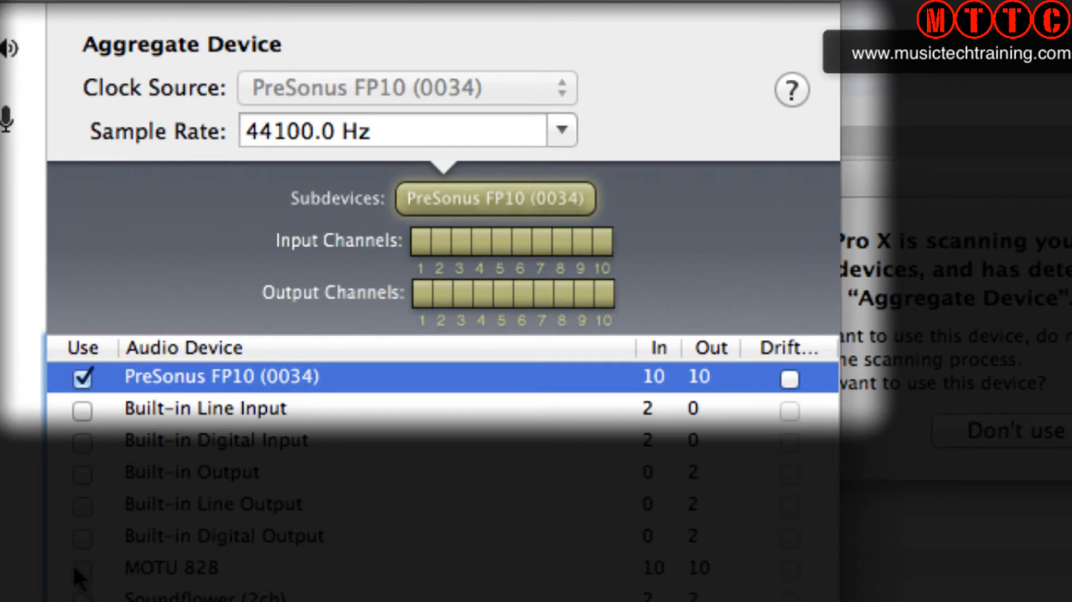
# Tick Use and Drift Correction for MOTU 828 and rename the aggregate '16 Channel i/o'
pyautogui.click(335, 359)
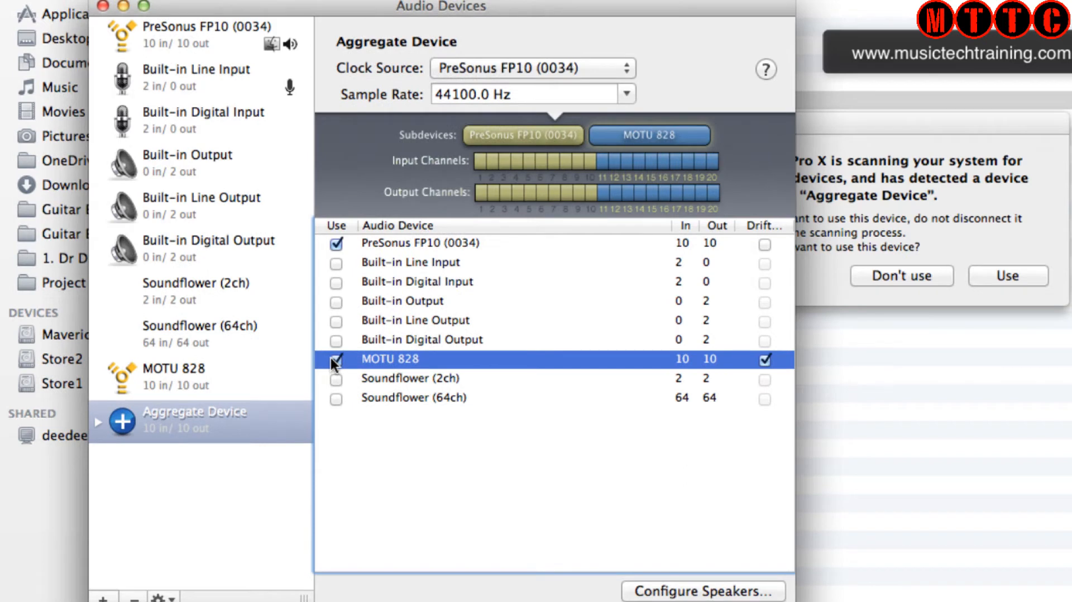
pyautogui.click(336, 359)
pyautogui.write('16 Chann')
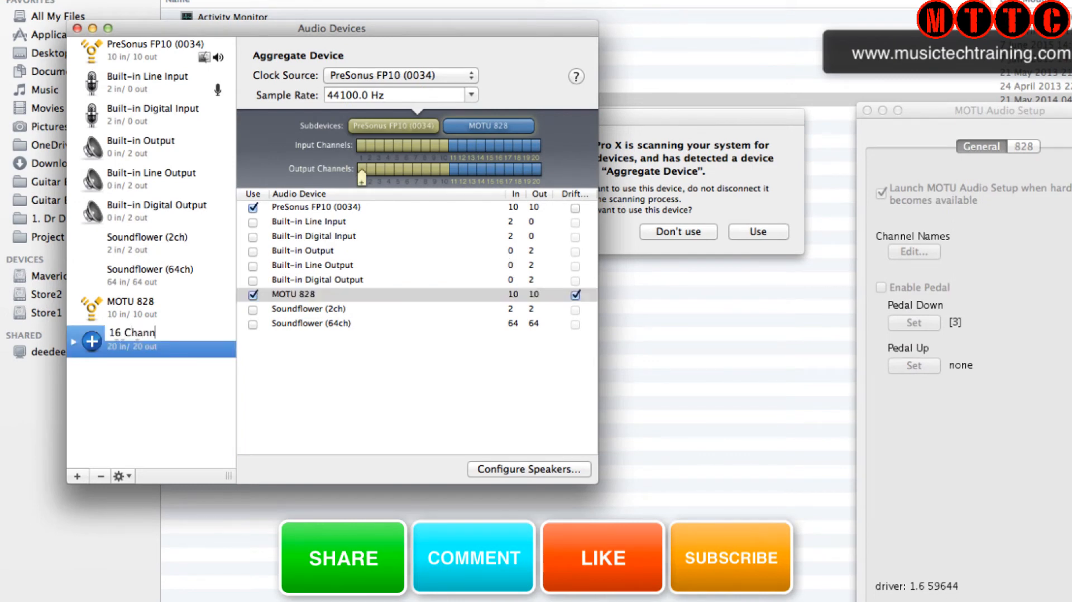
pyautogui.write('el')
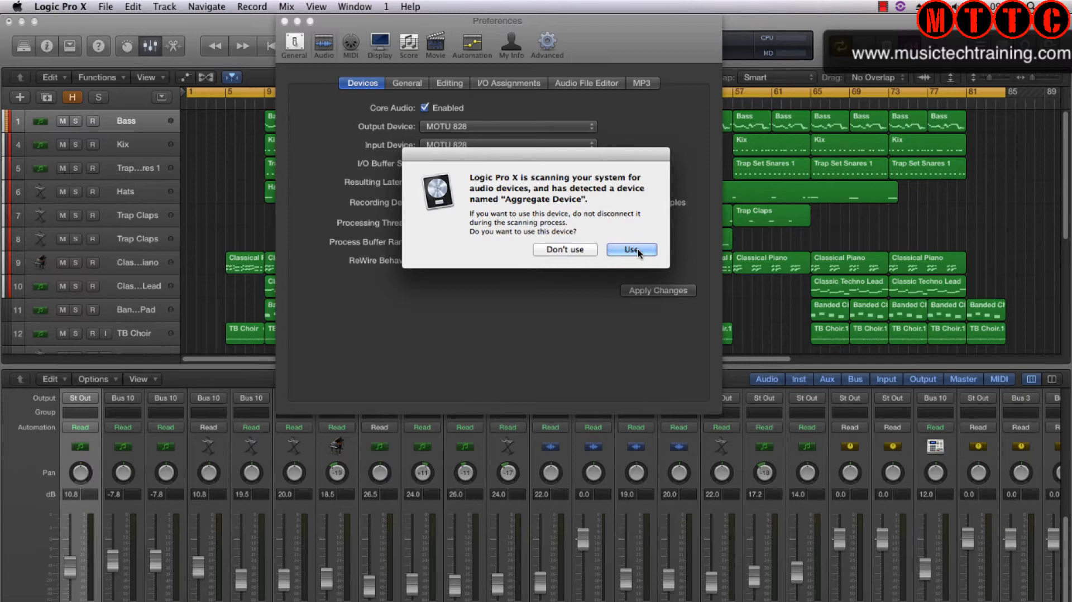
# Accept the detected aggregate and apply 16 Channel i/o as input and output device
pyautogui.click(629, 249)
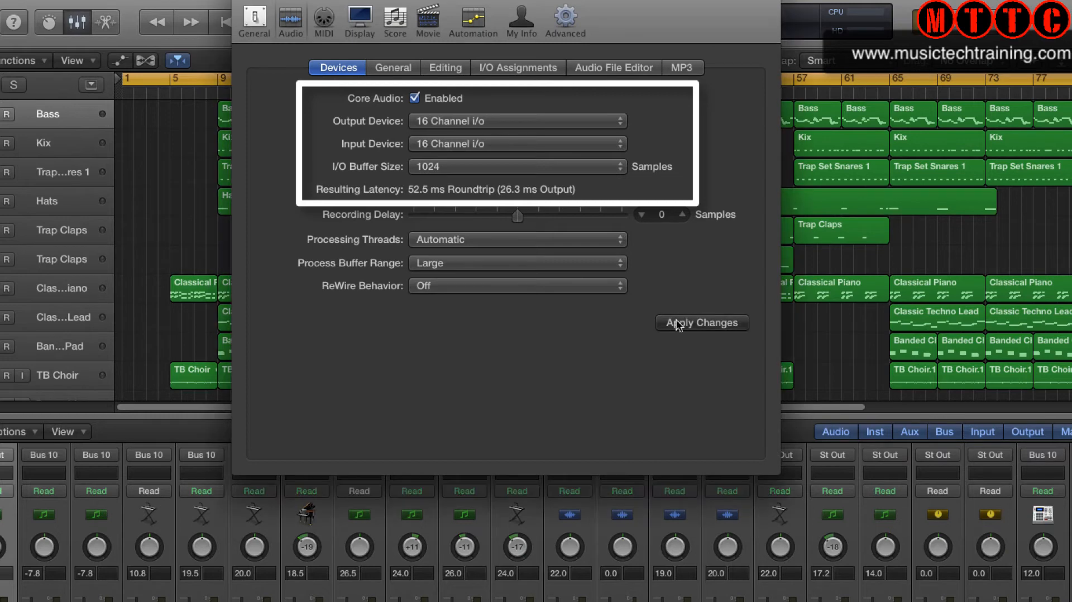
pyautogui.click(700, 322)
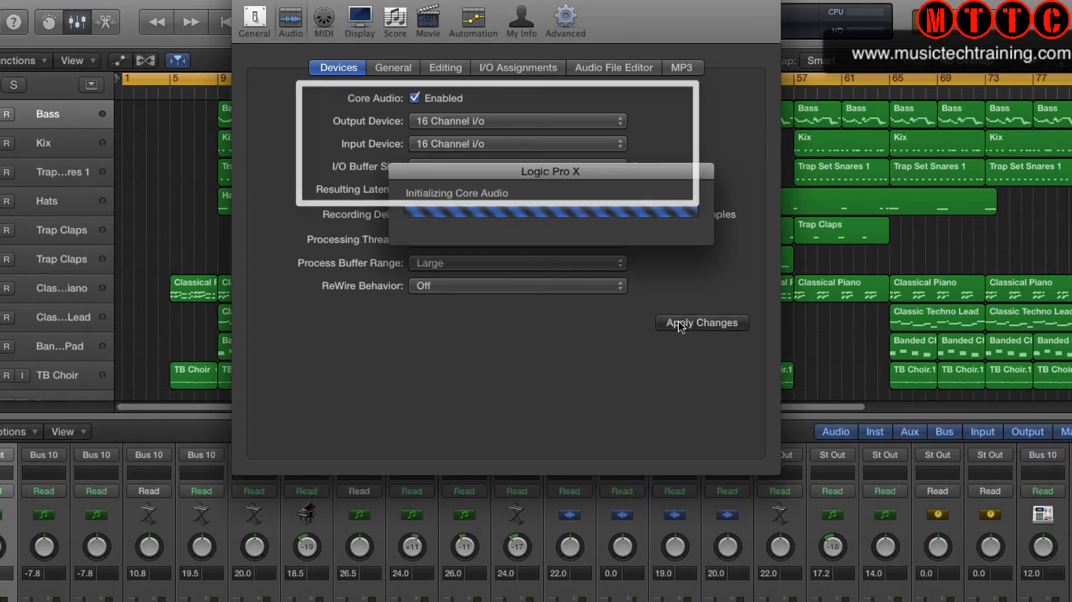
pyautogui.click(700, 322)
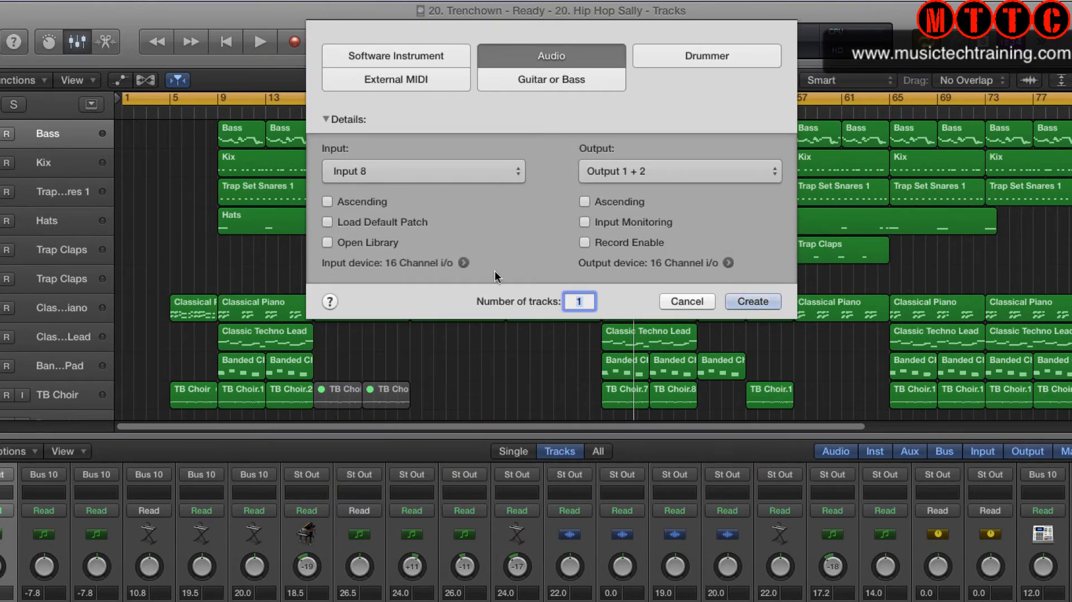
pyautogui.moveTo(590, 298)
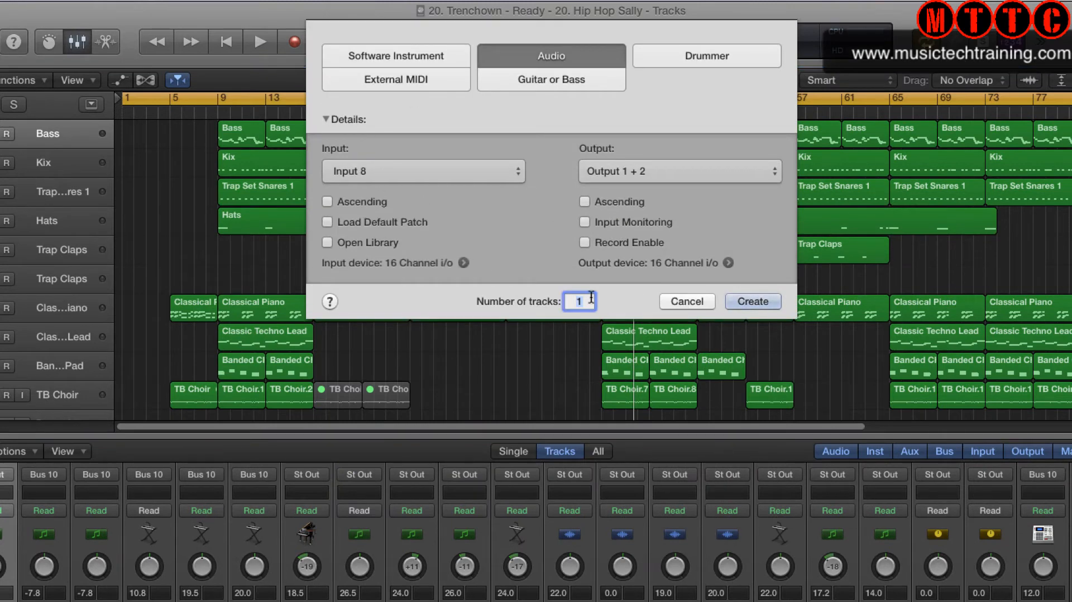
# Create 16 audio tracks starting from Input 1 in the New Tracks dialog
pyautogui.write('16')
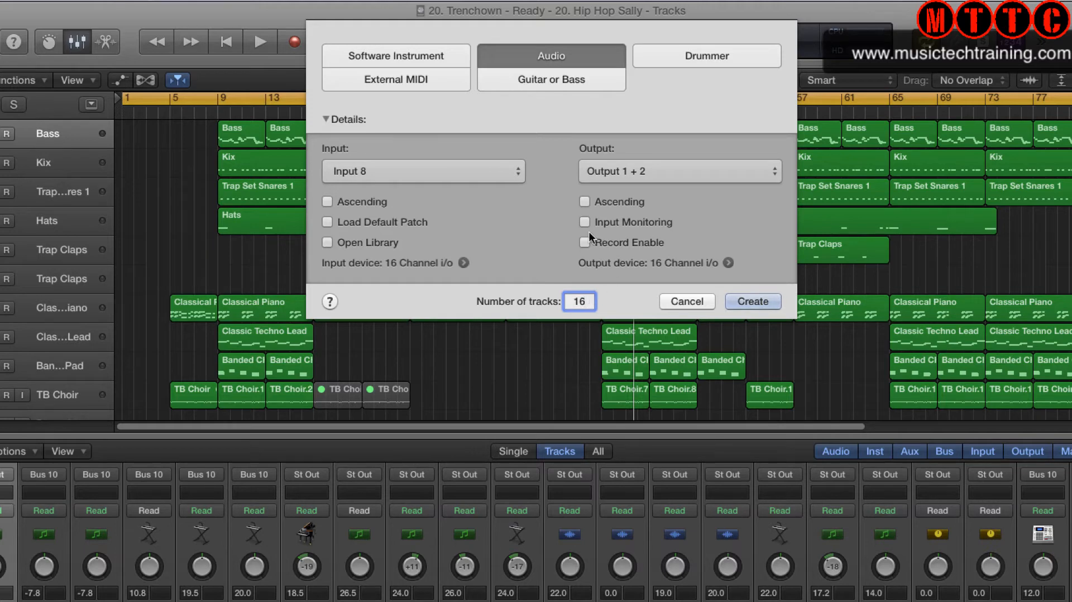
pyautogui.click(422, 171)
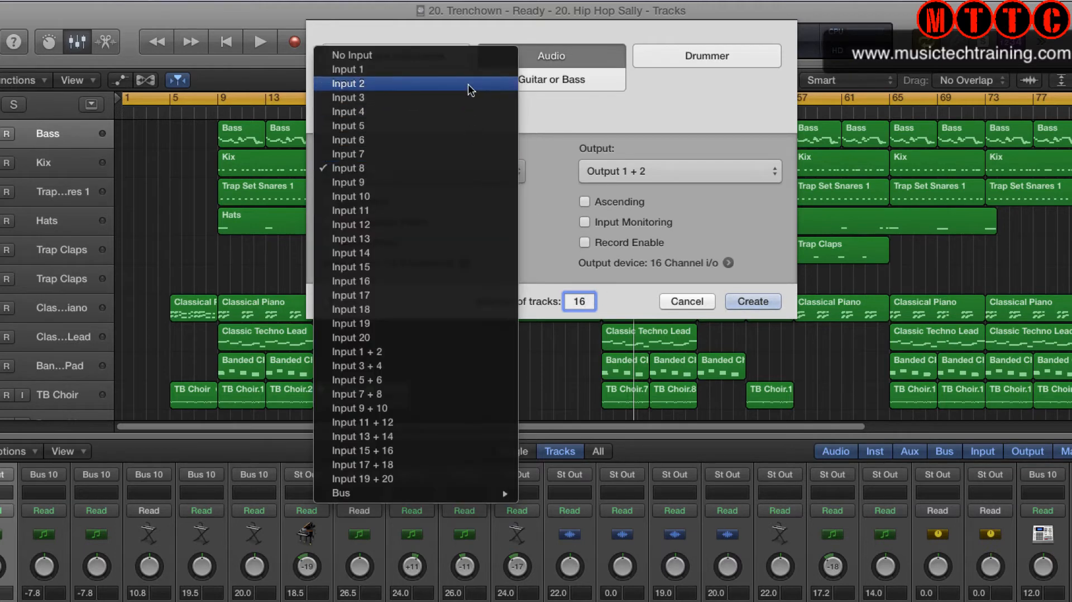
pyautogui.click(349, 70)
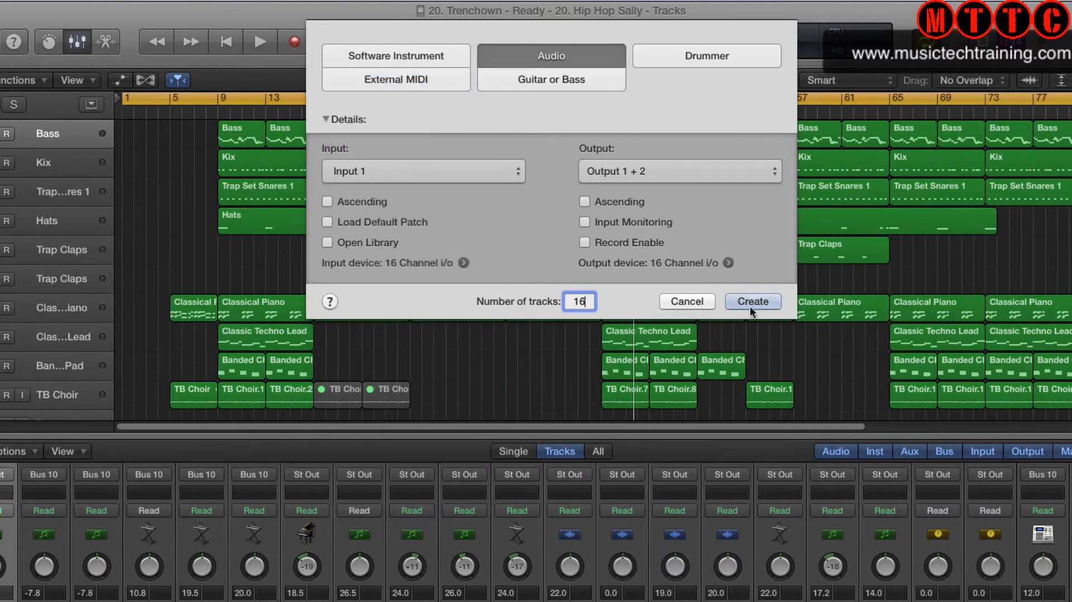
pyautogui.click(752, 301)
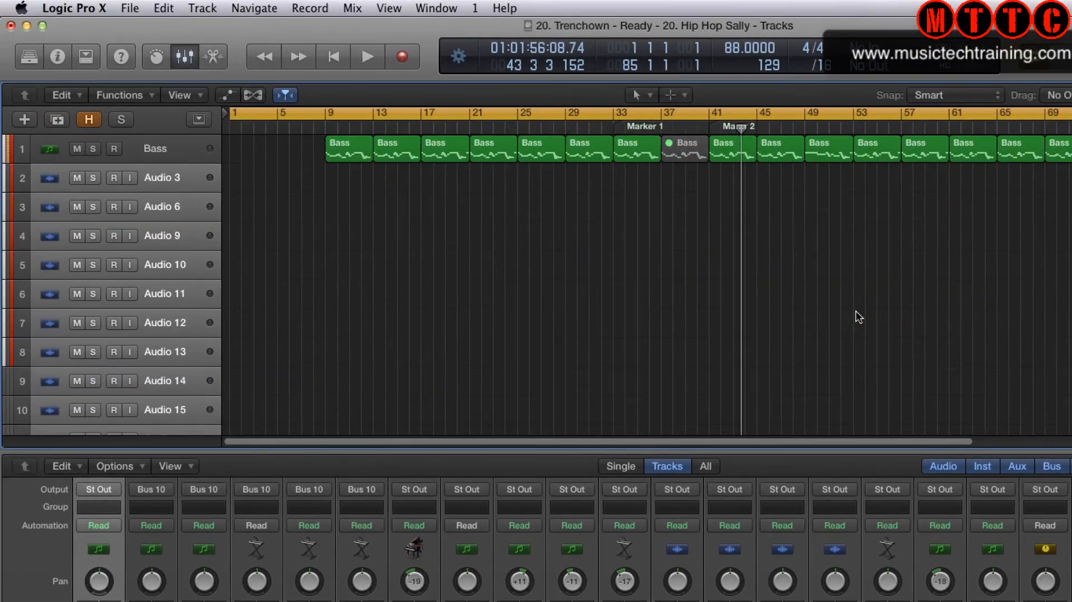
# Set the third audio channel's input slot to Input 3 in the mixer
pyautogui.scroll(-3)
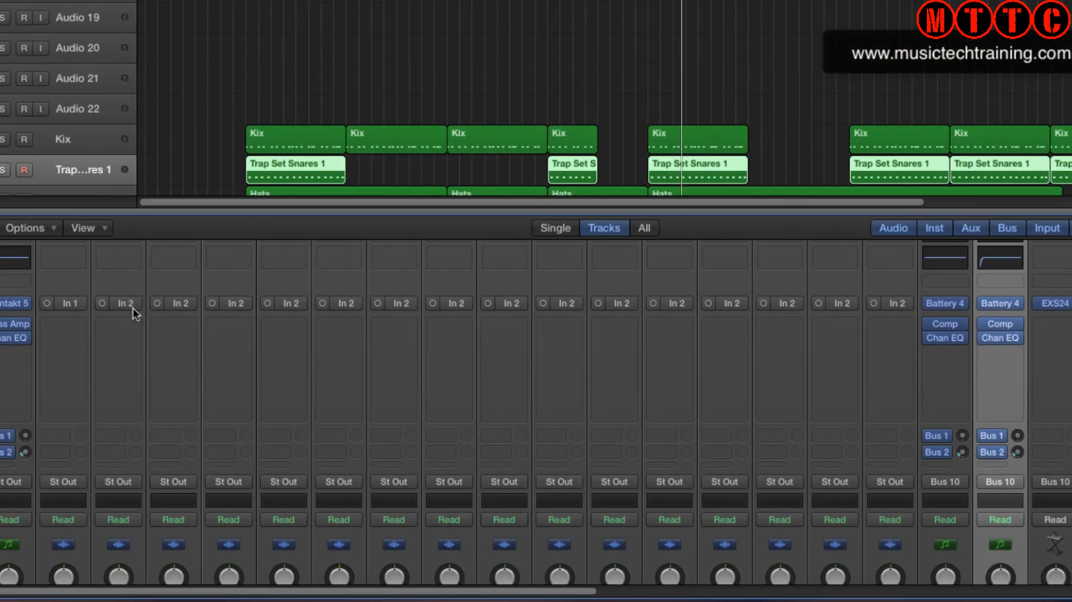
pyautogui.click(124, 303)
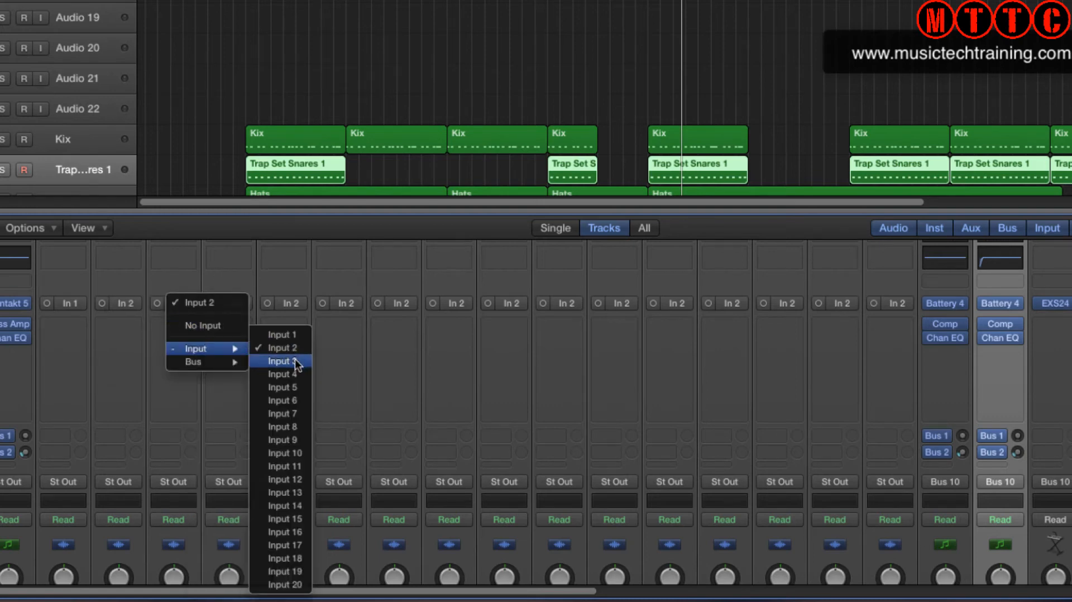
pyautogui.click(280, 361)
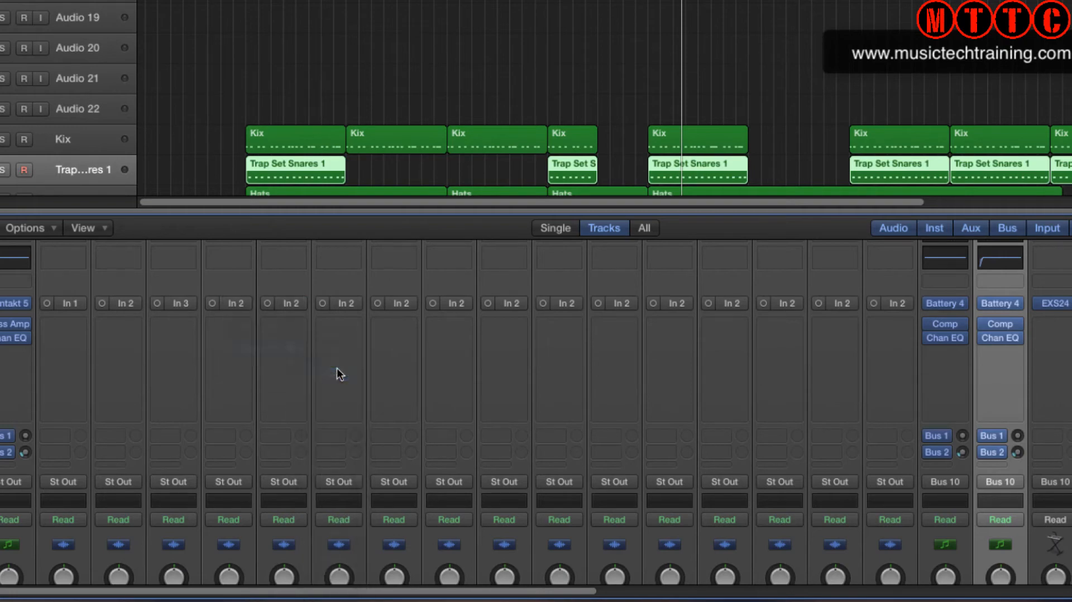
pyautogui.click(290, 303)
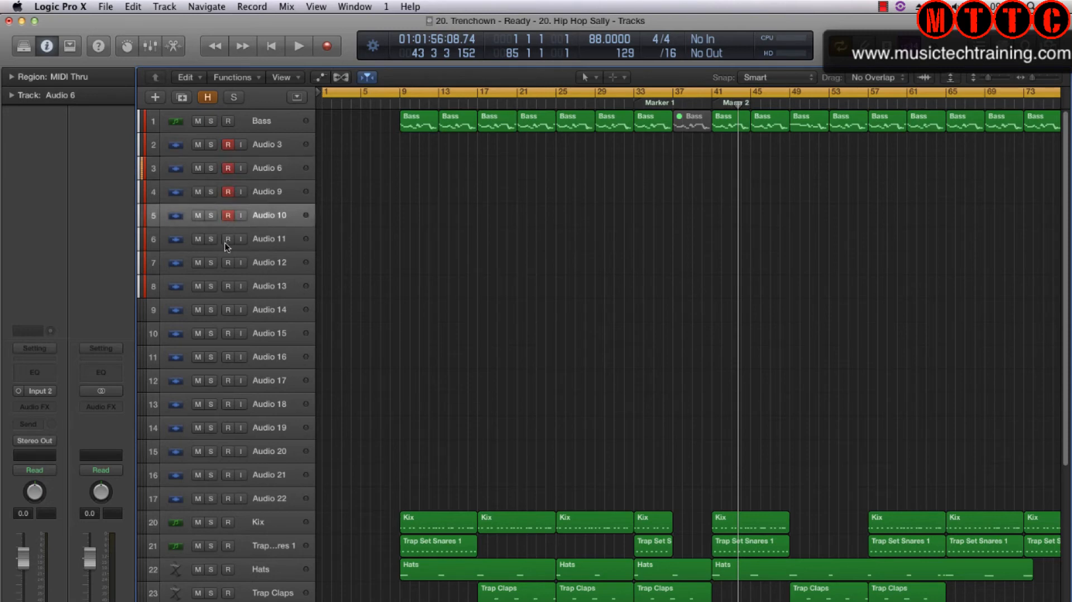
# Arm the remaining audio tracks with R and start recording from the transport
pyautogui.click(226, 215)
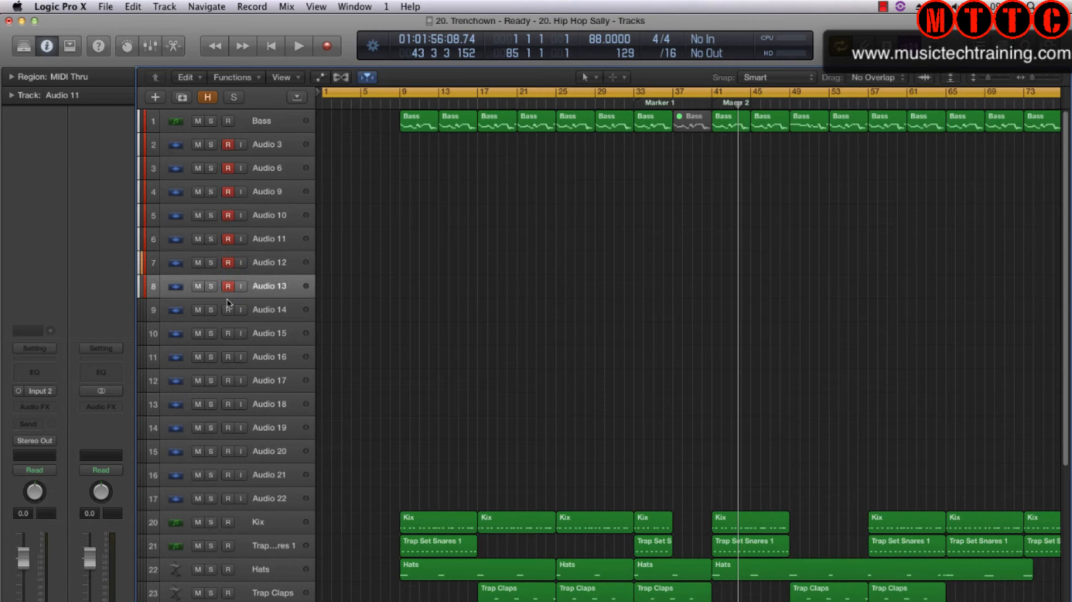
pyautogui.click(269, 474)
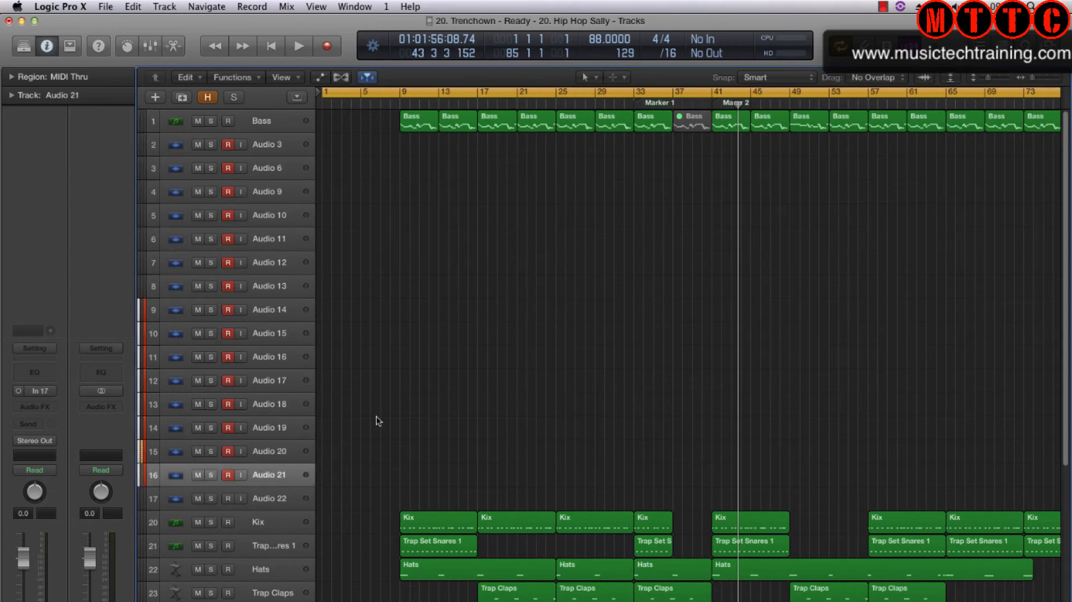
pyautogui.click(298, 45)
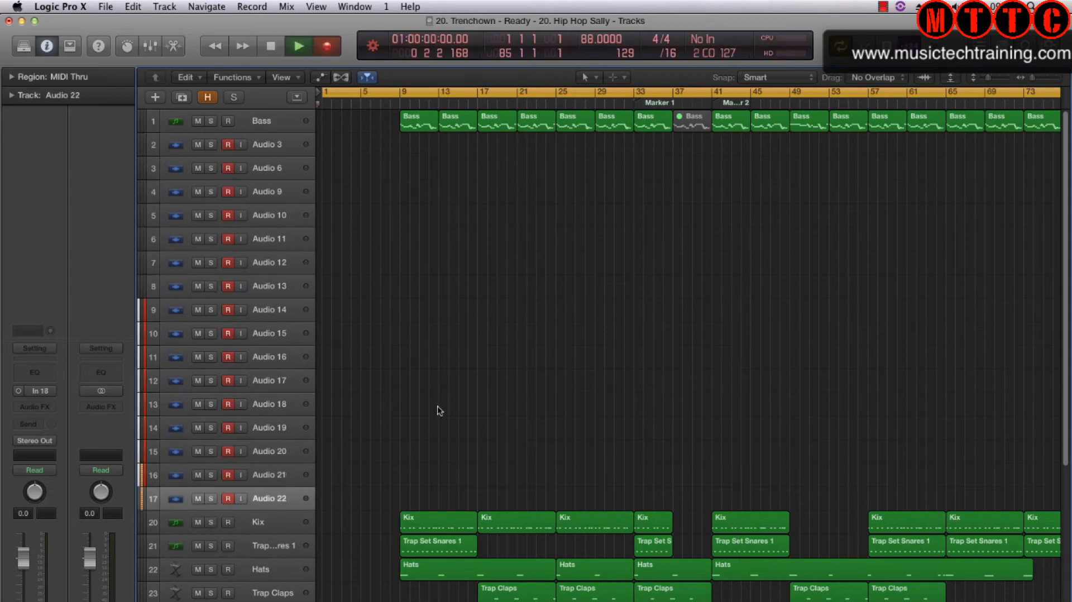